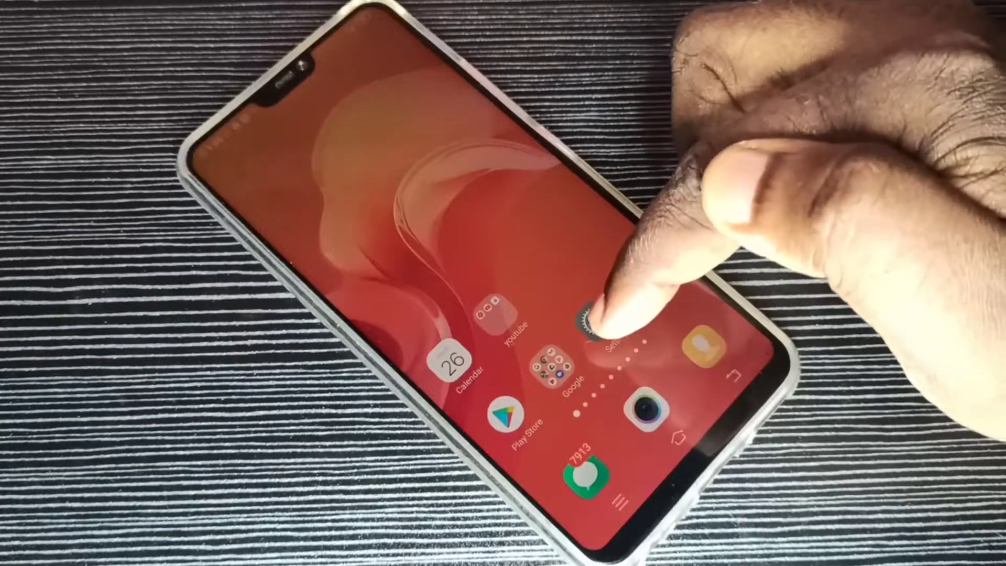
# - Launch Settings from the home screen and scroll down toward the More settings entry
pyautogui.click(593, 323)
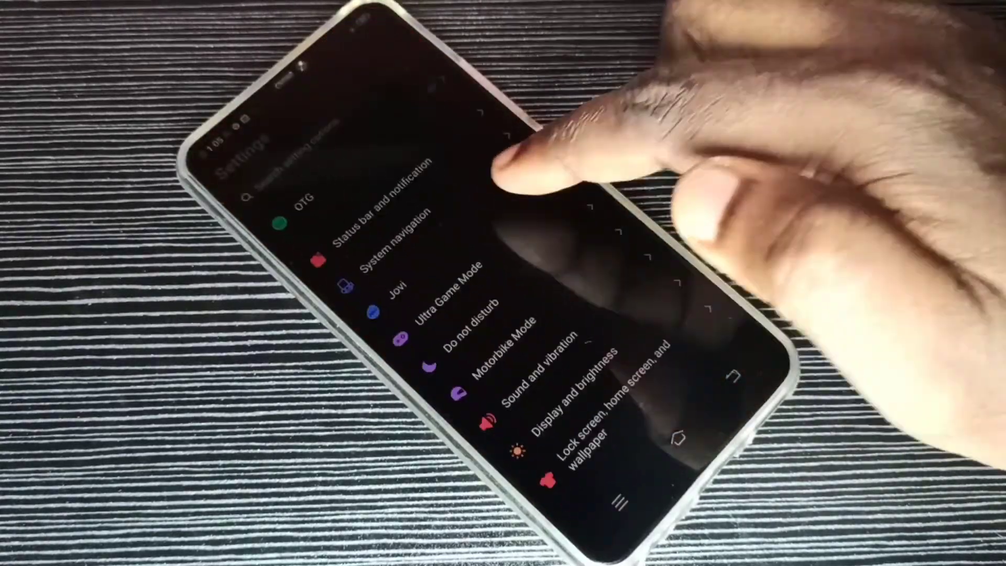
pyautogui.scroll(-3)
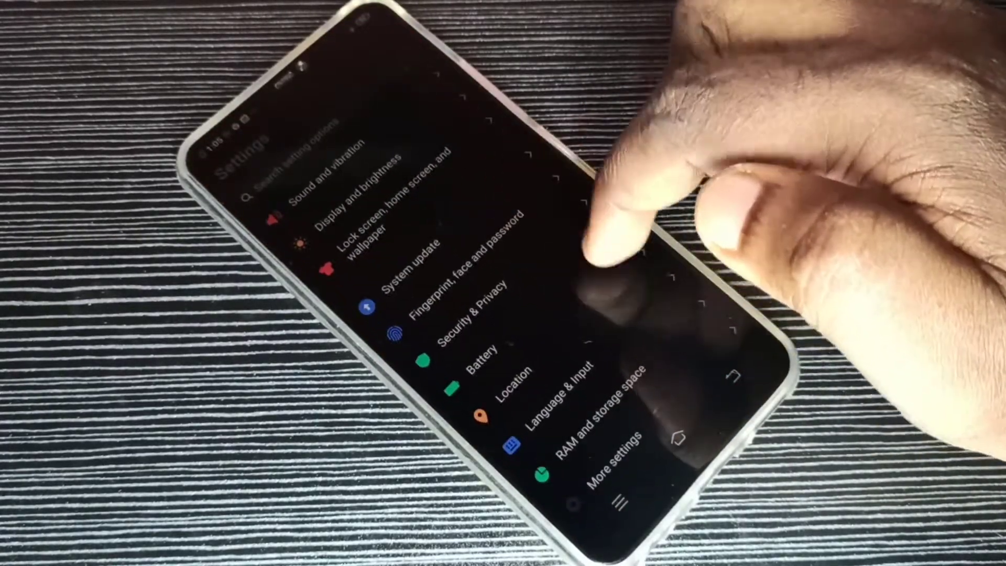
pyautogui.scroll(-3)
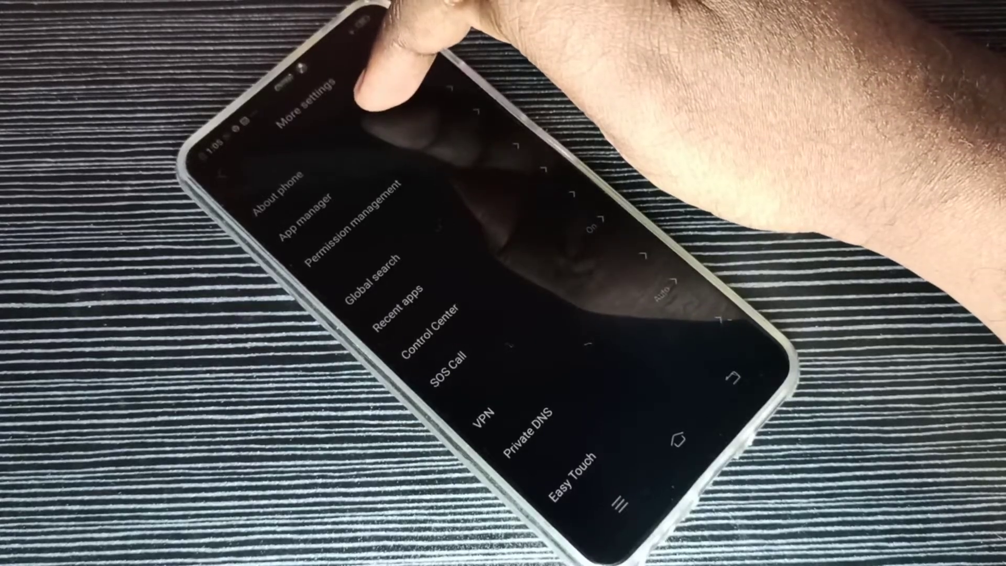
pyautogui.click(282, 186)
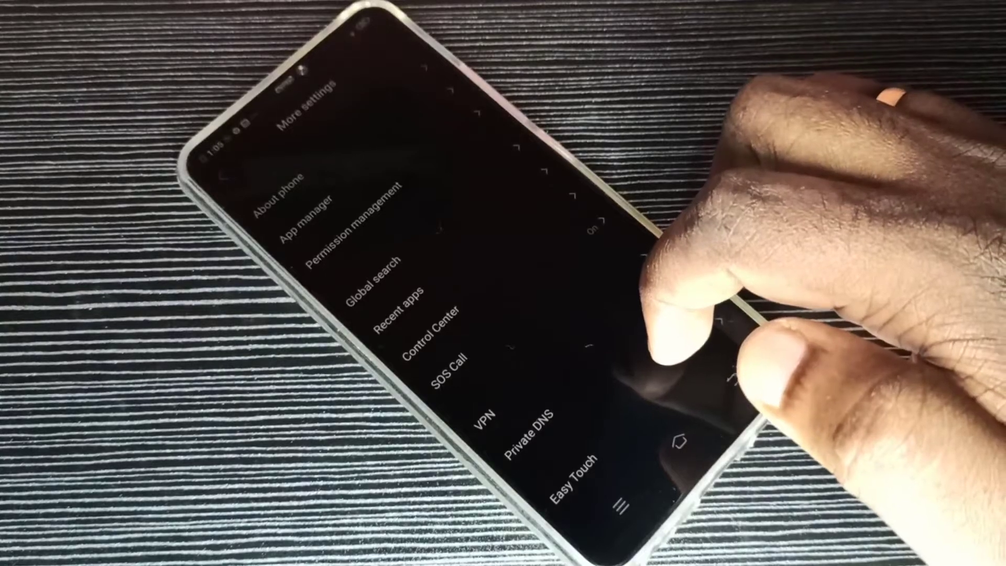
# - Scroll More settings down until Backup & Reset, Accessibility and Developer options show
pyautogui.scroll(-3)
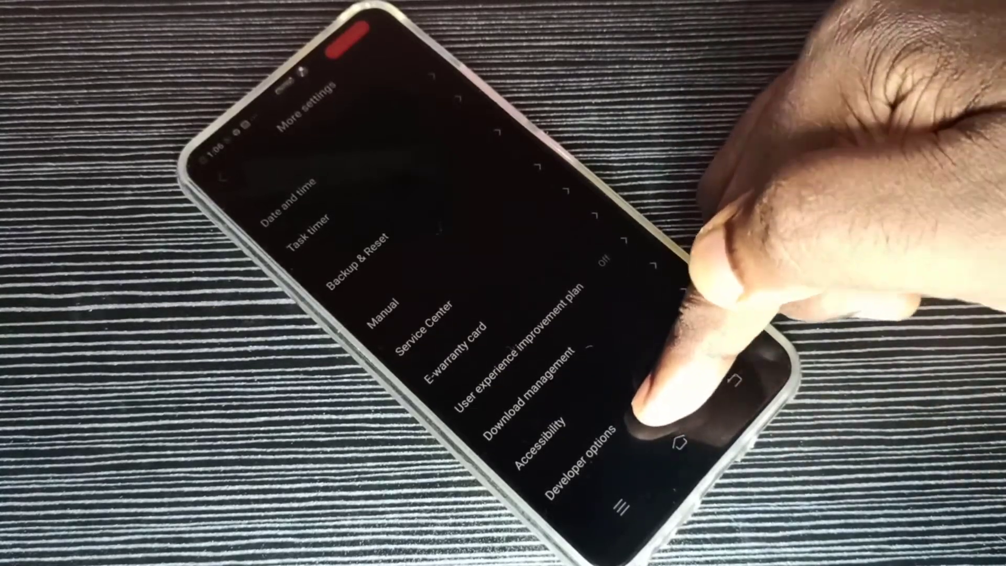
# - Enter Developer options and switch the USB debugging toggle on in the Debugging section
pyautogui.click(583, 444)
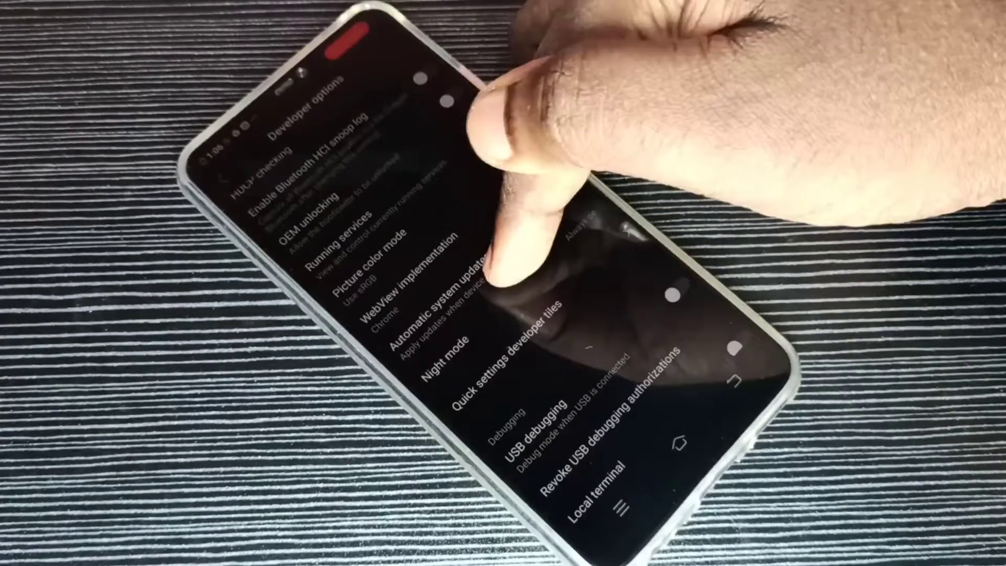
pyautogui.scroll(-3)
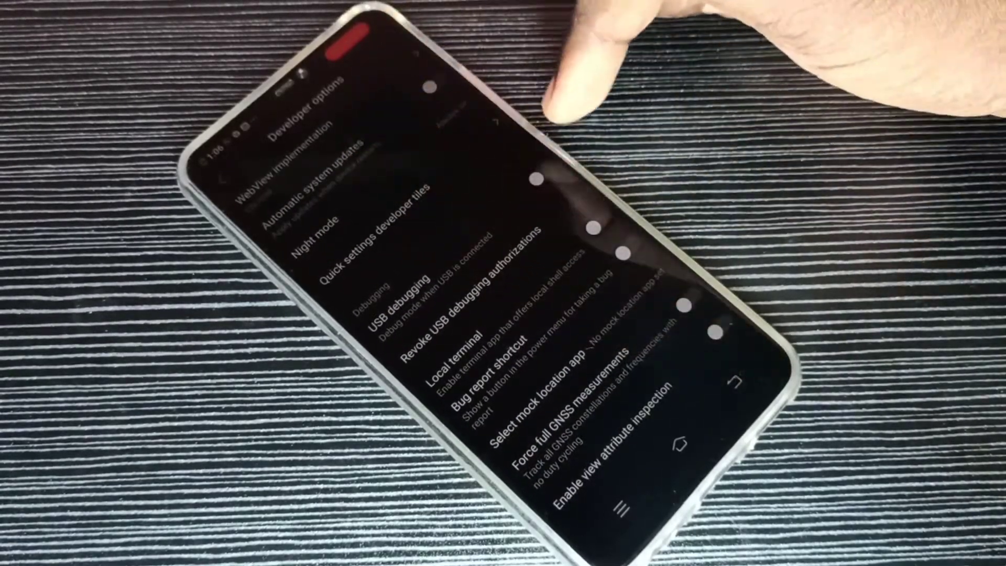
pyautogui.click(537, 175)
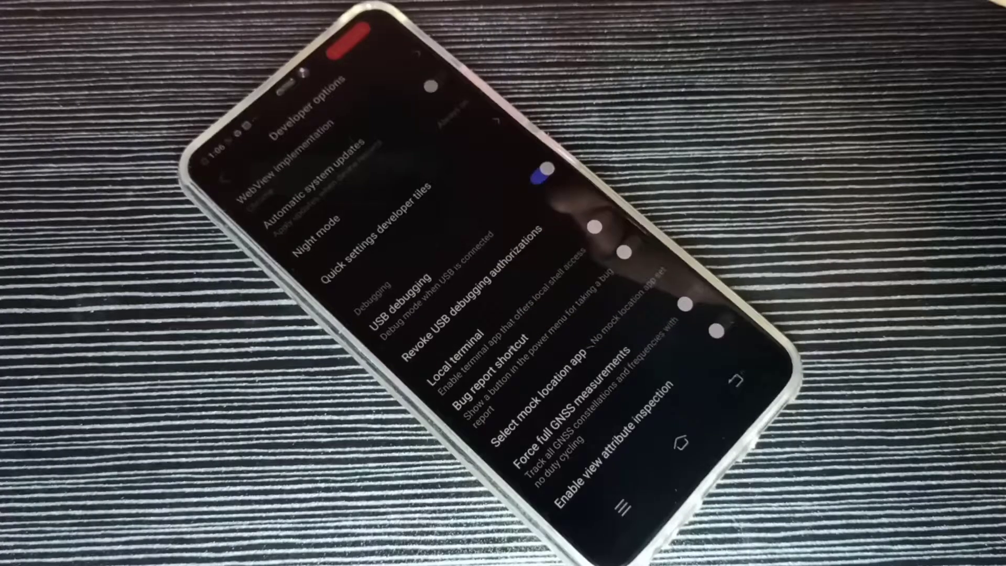